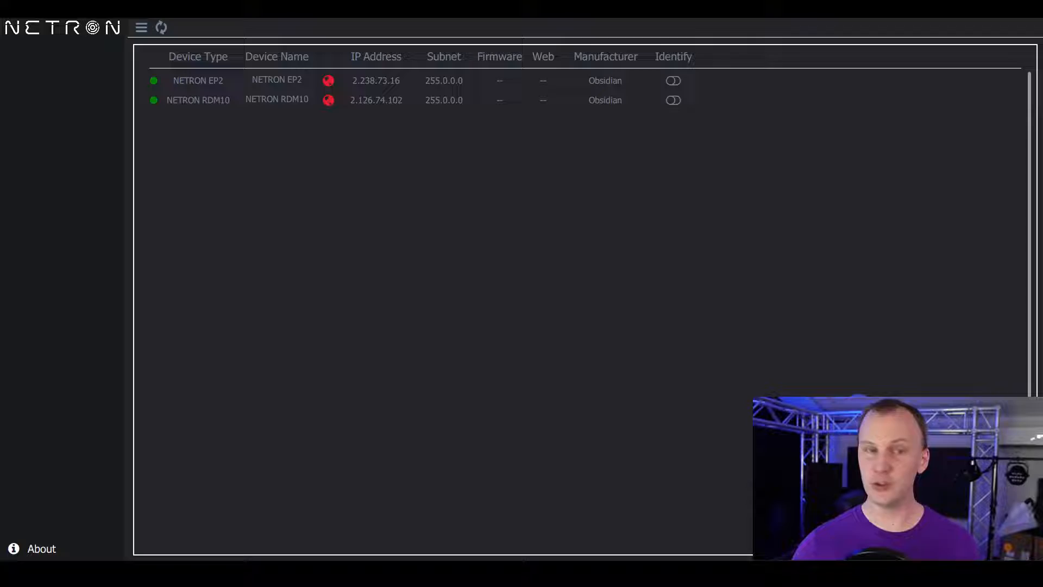
# Rescan, identify the EP2 node as 'Backstage', and rename the RDM10 node 'FOH'.
pyautogui.click(40, 548)
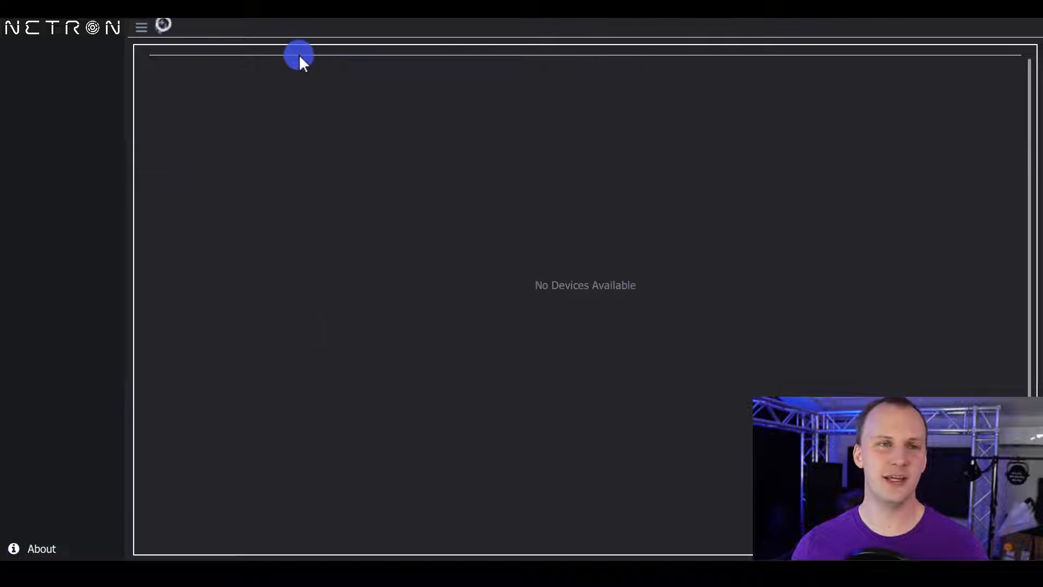
pyautogui.moveTo(430, 222)
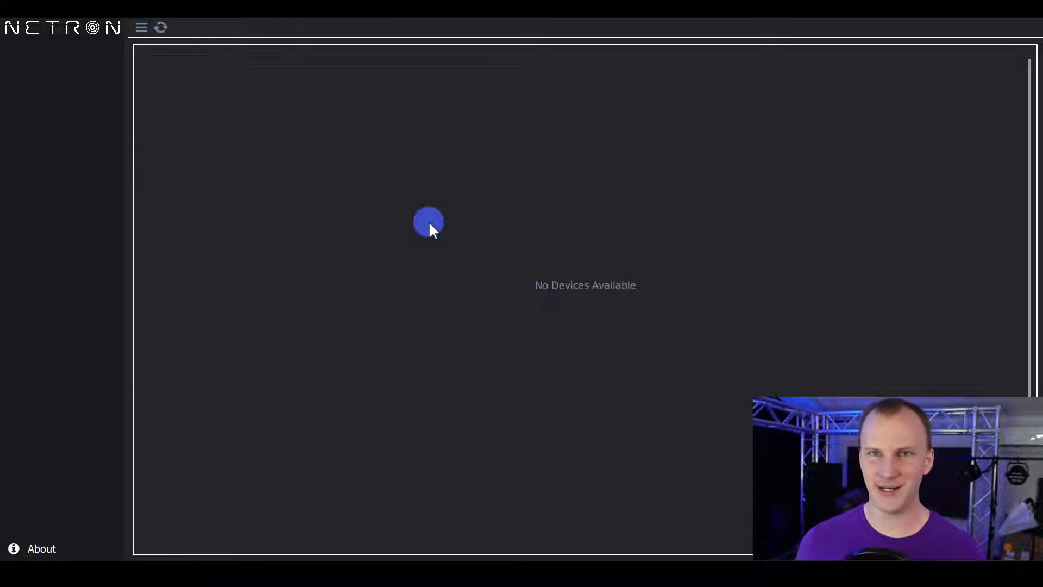
pyautogui.click(160, 27)
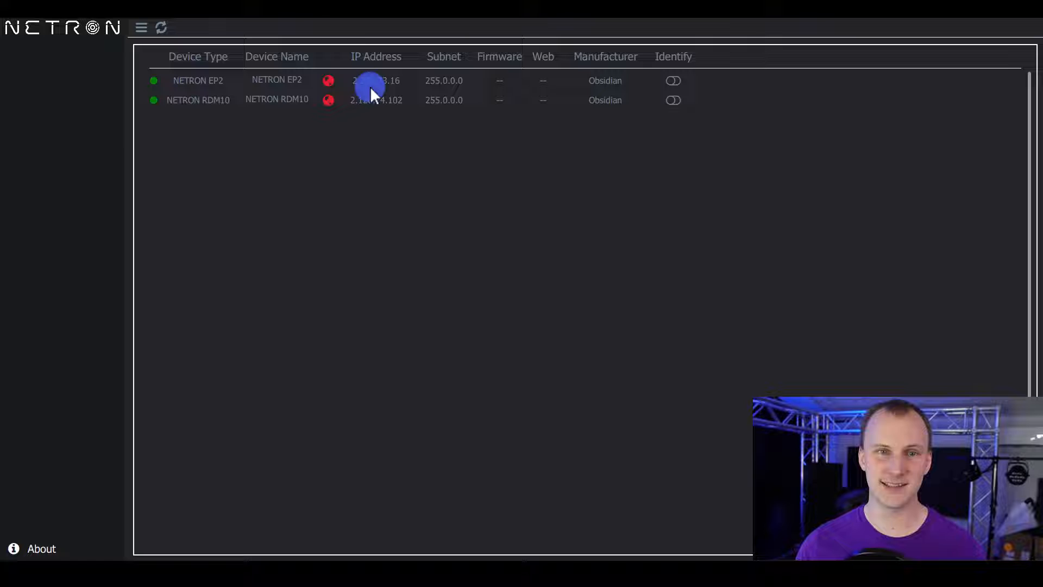
pyautogui.click(376, 79)
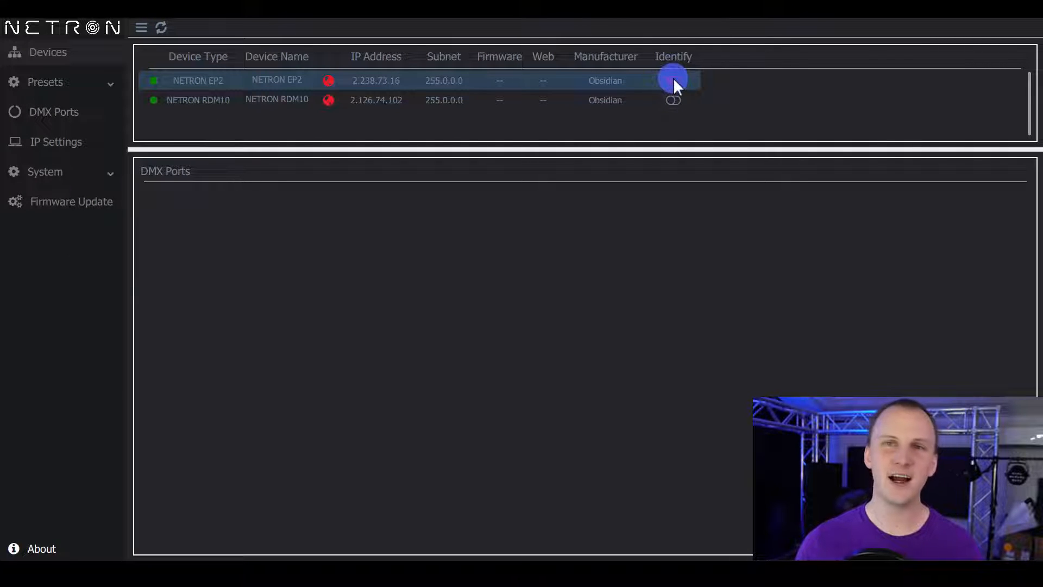
pyautogui.click(673, 80)
pyautogui.write('Backstage')
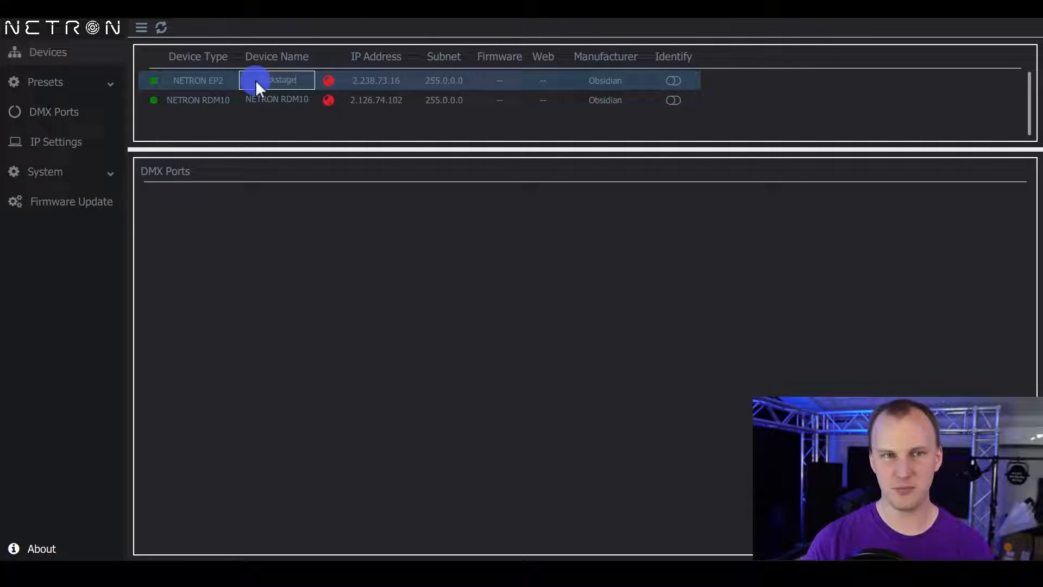
pyautogui.click(276, 100)
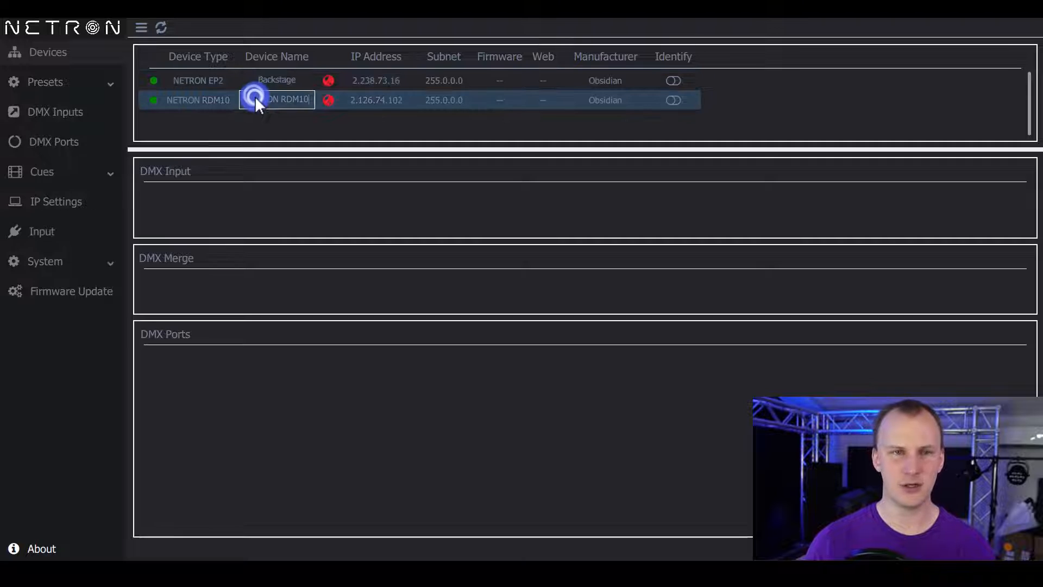
pyautogui.write('FOH')
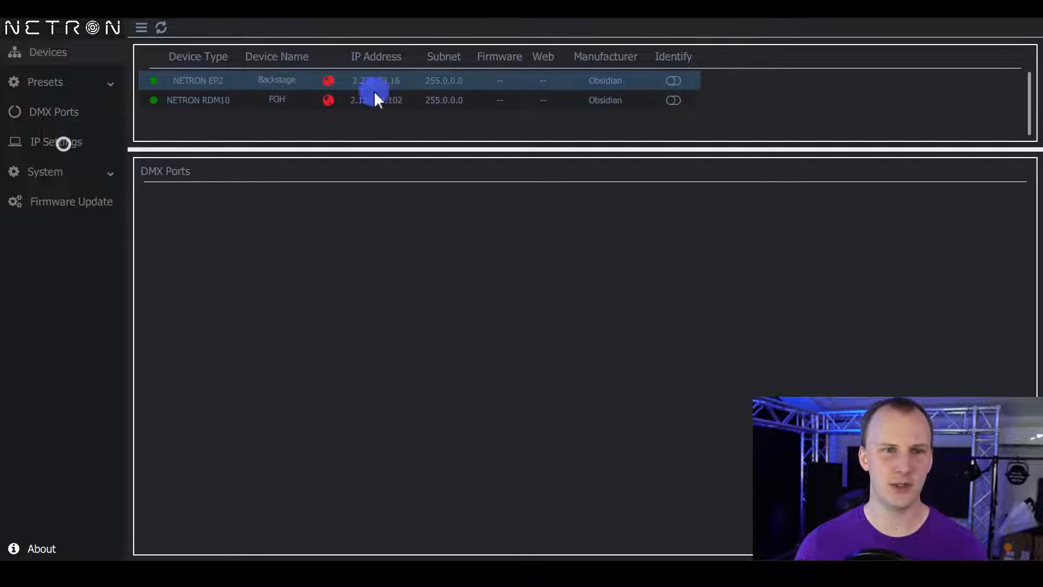
# Enable and apply DHCP on Backstage, then rescan to list it at 192.168.0.226.
pyautogui.click(376, 80)
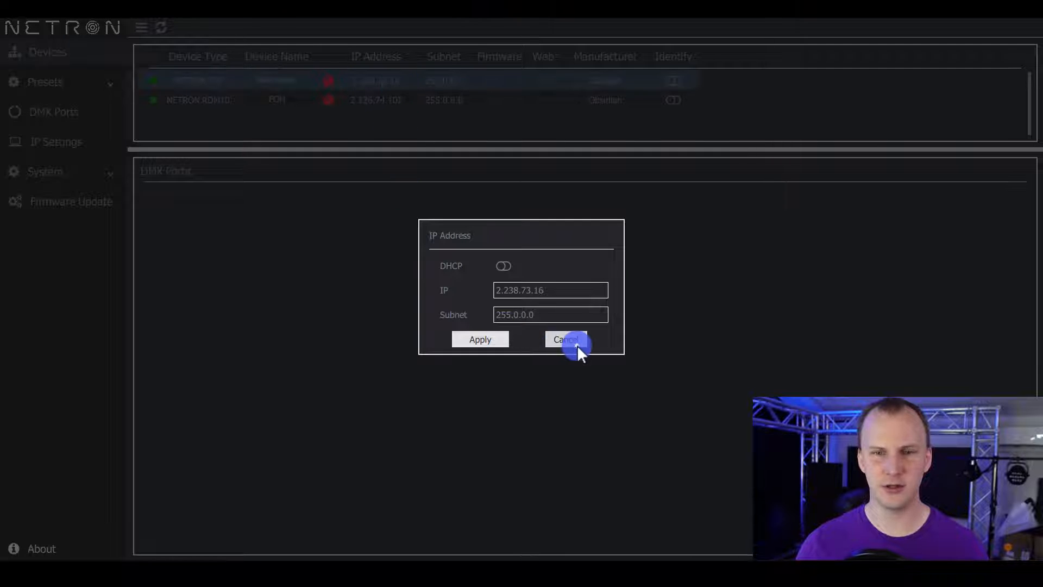
pyautogui.click(565, 339)
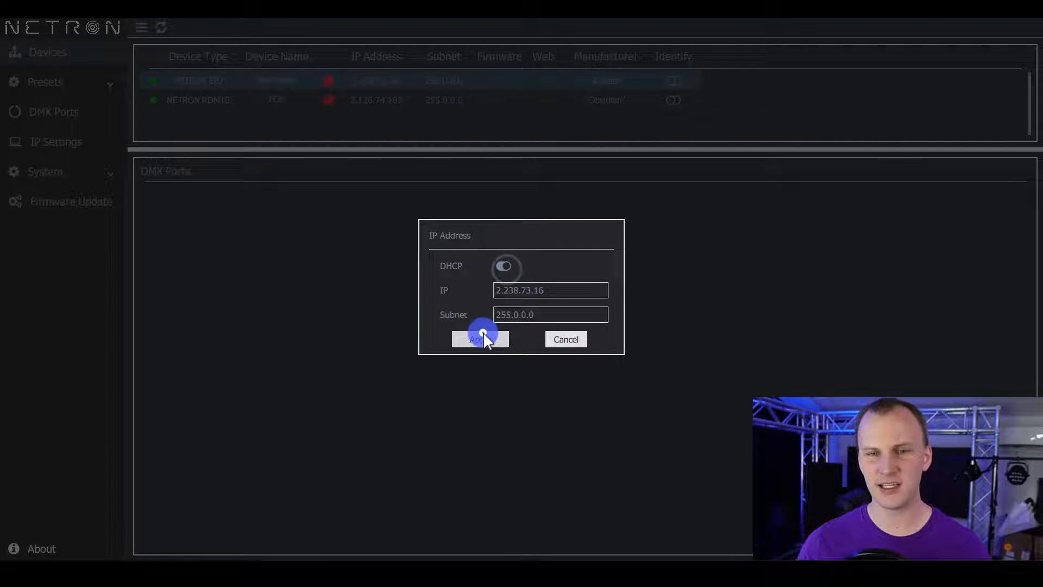
pyautogui.click(479, 339)
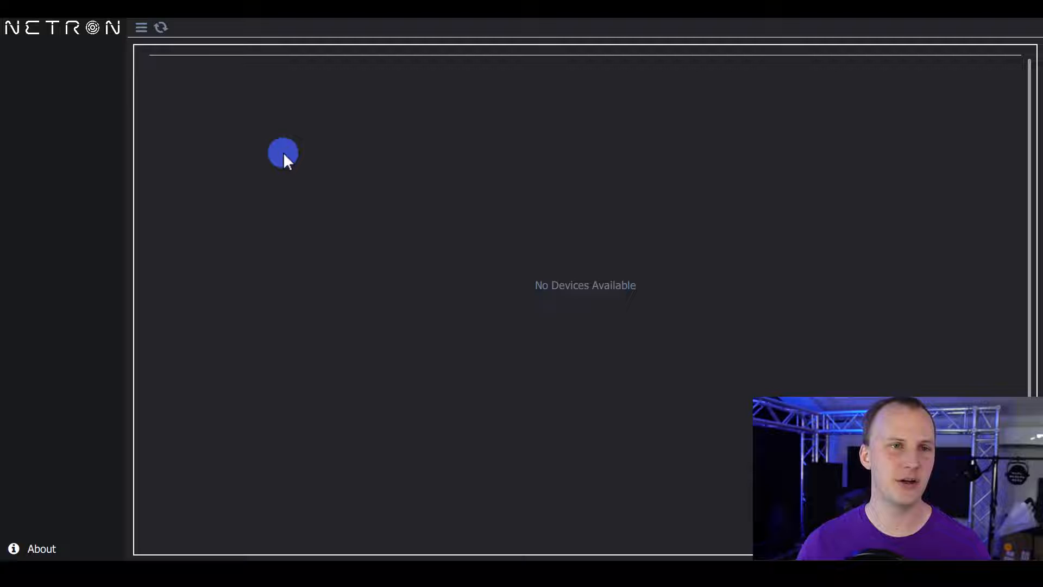
pyautogui.moveTo(638, 199)
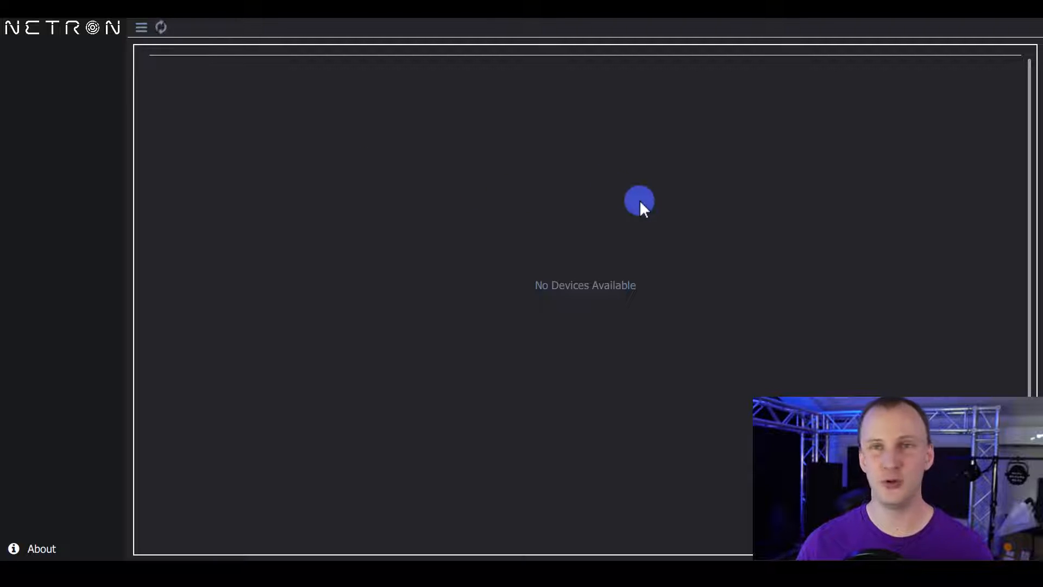
pyautogui.click(161, 27)
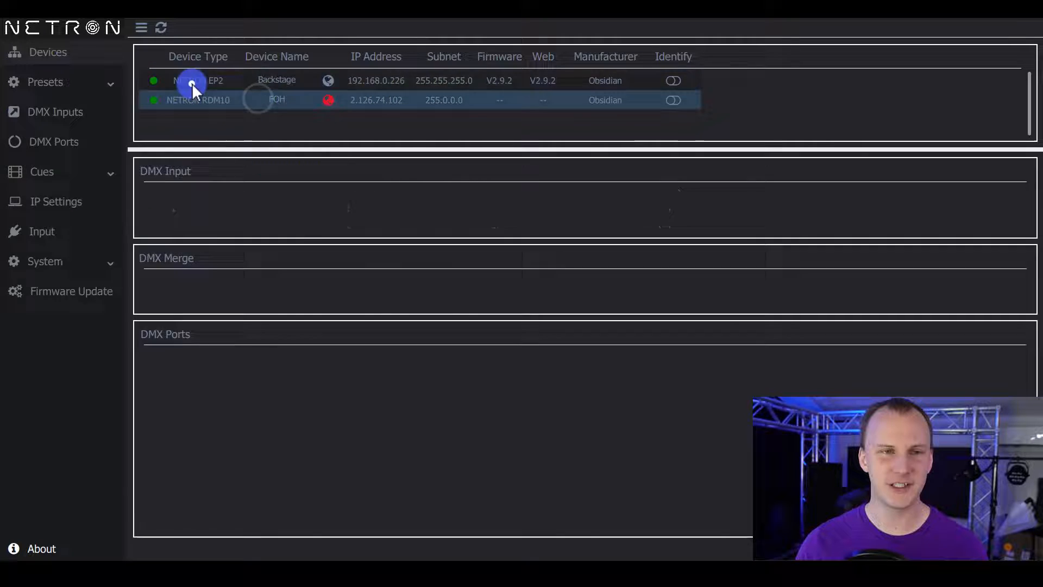
# Select the FOH node and toggle its DHCP setting on.
pyautogui.click(193, 80)
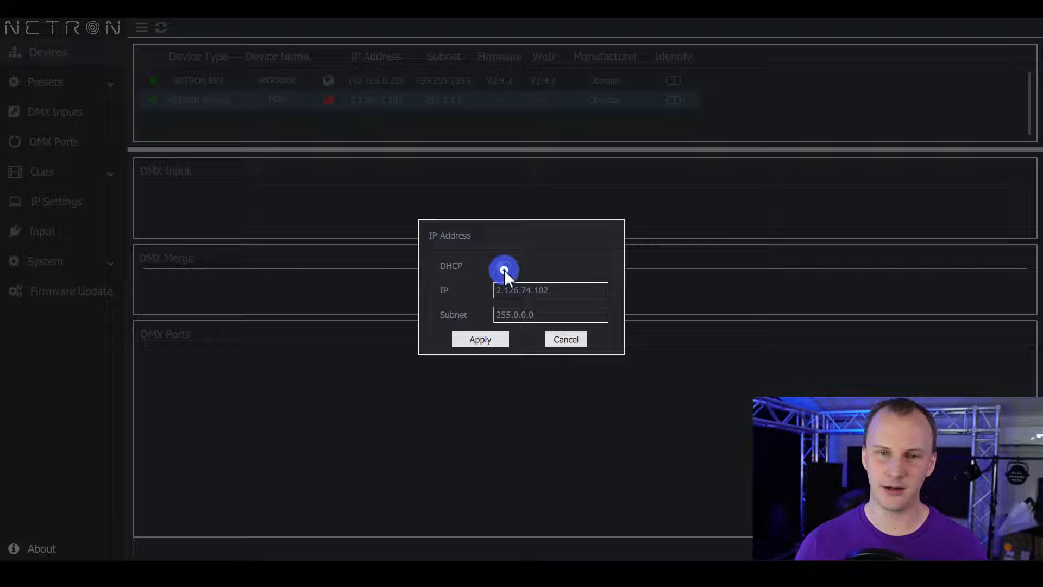
pyautogui.click(565, 339)
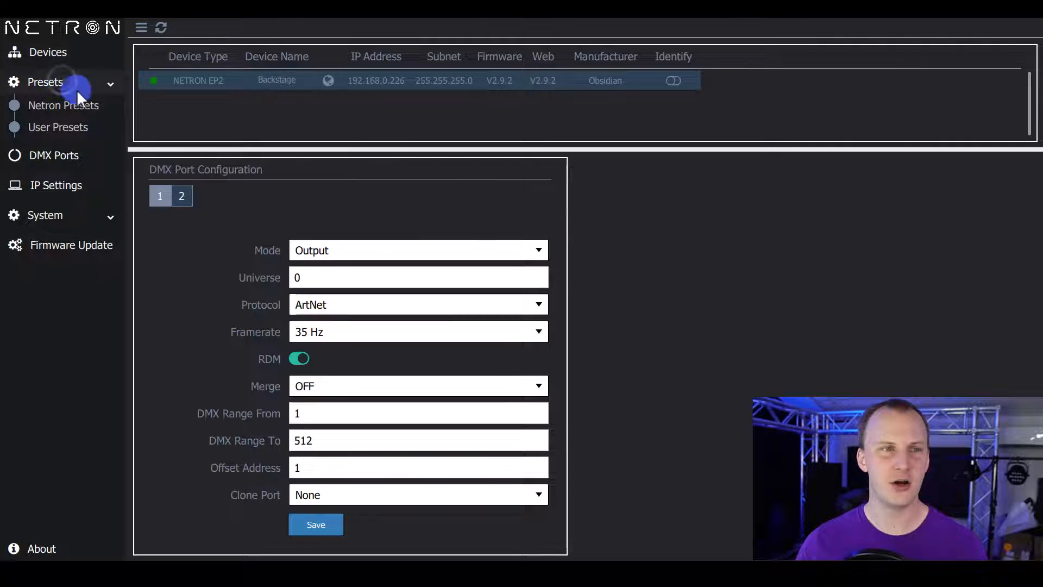
# Open Backstage's Netron Presets page, showing ArtNet 2.x from start universe 0.
pyautogui.click(63, 104)
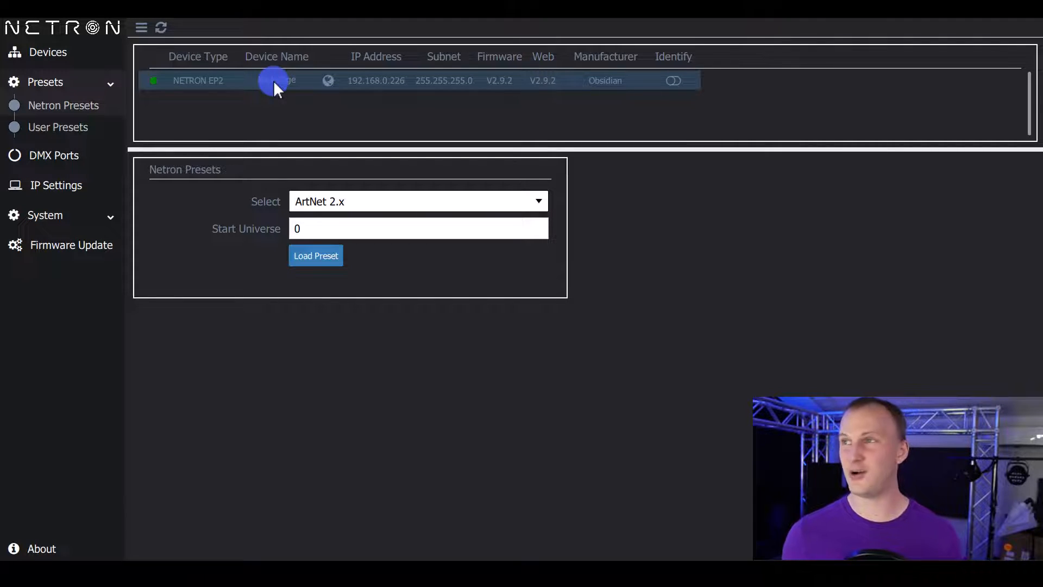
# Rescan so FOH appears at 192.168.0.214 beside Backstage at 192.168.0.226.
pyautogui.click(160, 27)
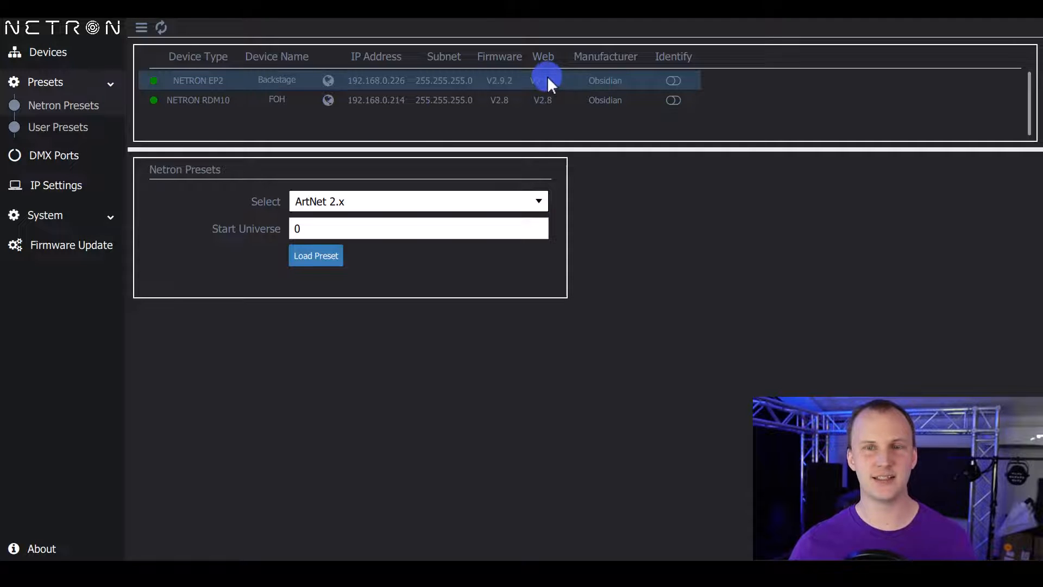
pyautogui.moveTo(513, 100)
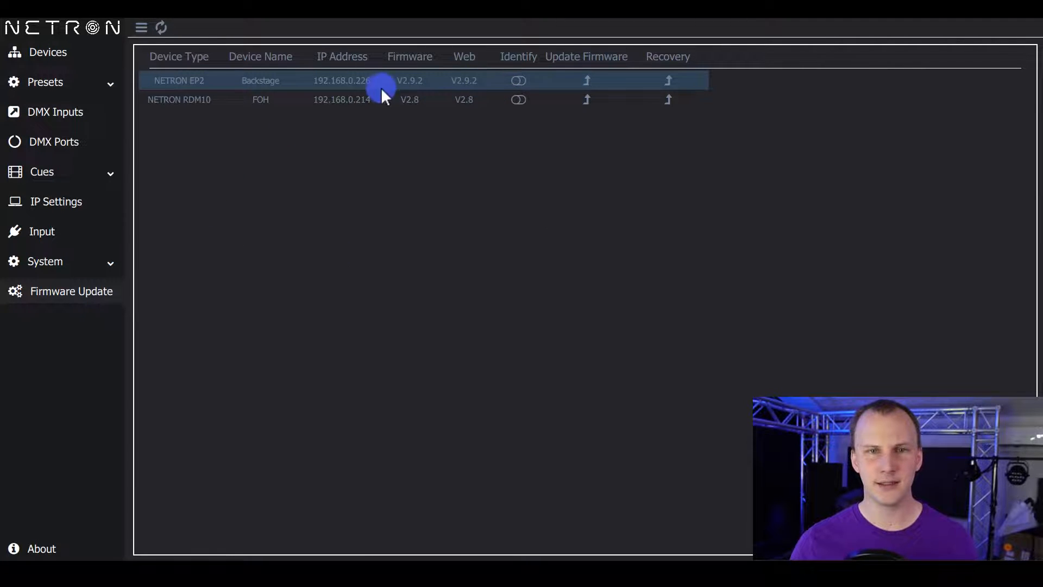
pyautogui.moveTo(418, 103)
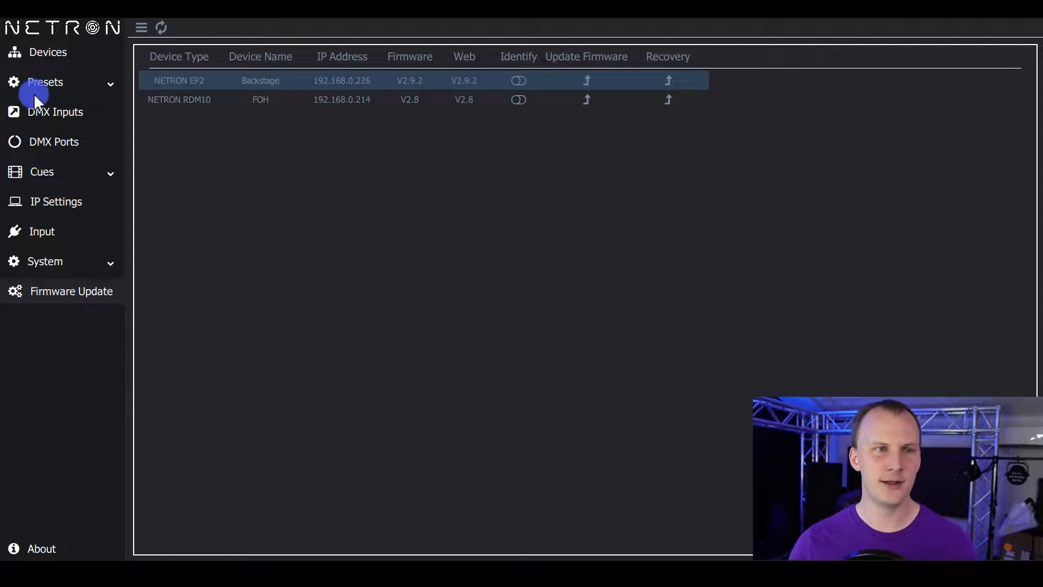
# Expand FOH's presets and browse the built-in Netron presets and numbered user presets.
pyautogui.click(44, 82)
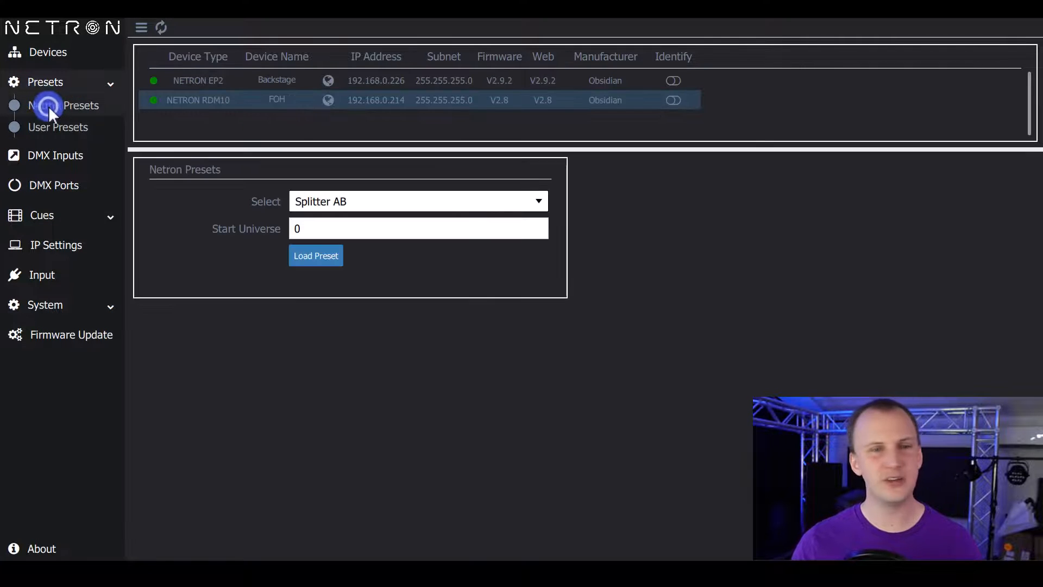
pyautogui.click(418, 201)
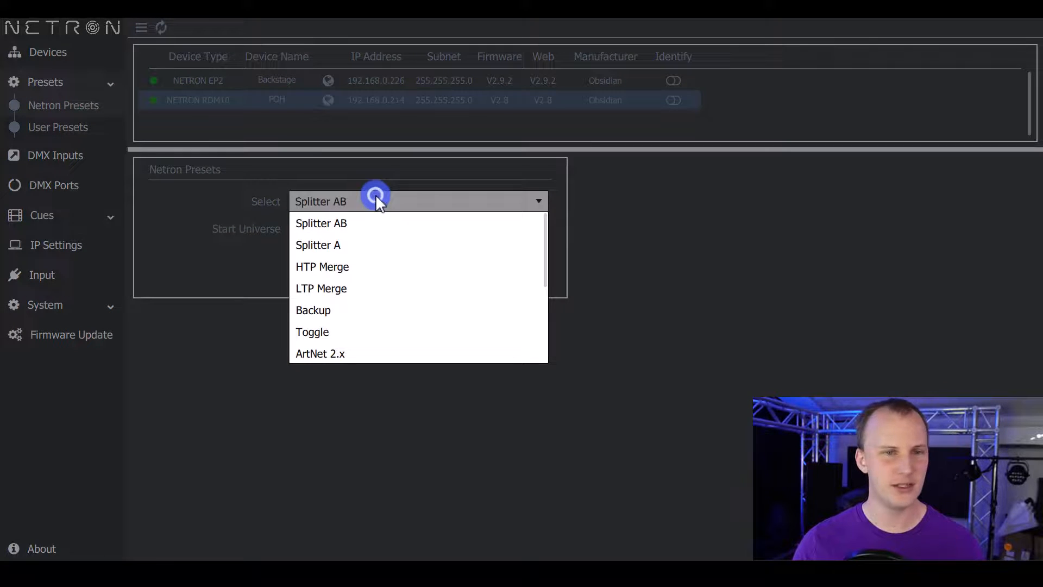
pyautogui.click(58, 127)
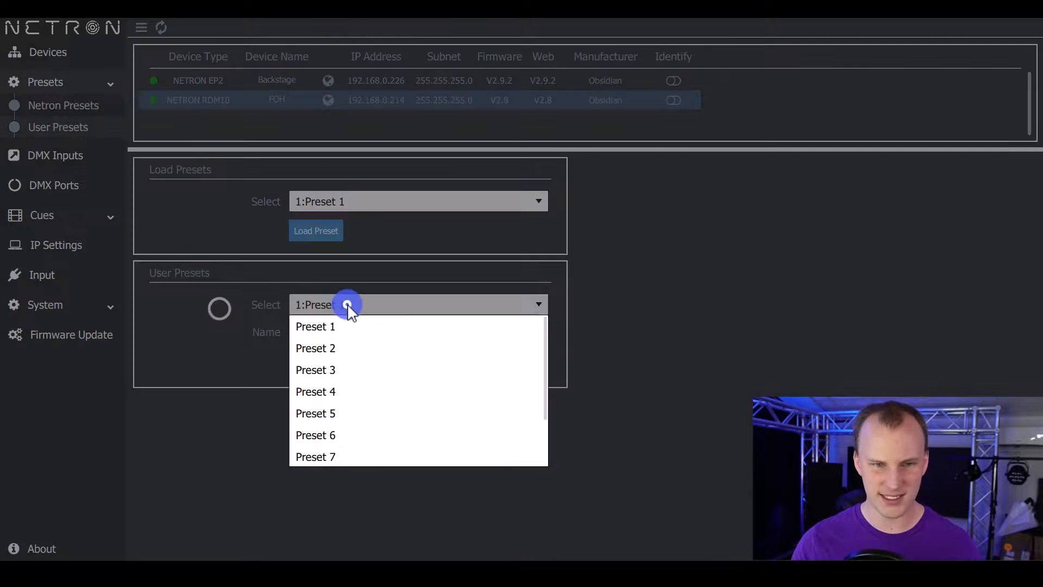
pyautogui.click(314, 326)
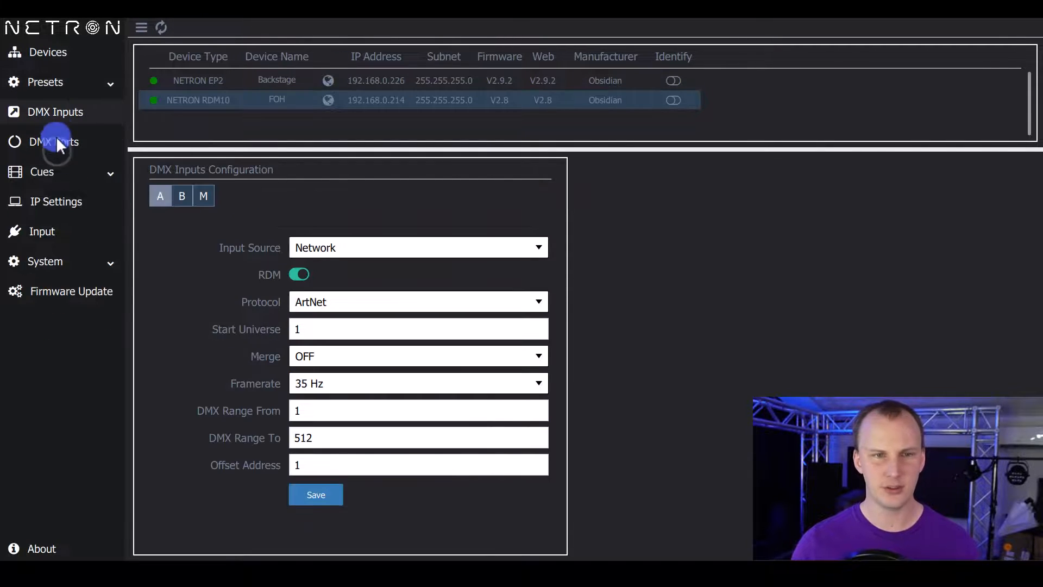
# Browse FOH's DMX Ports, cue pages, IP settings and general device settings.
pyautogui.click(55, 142)
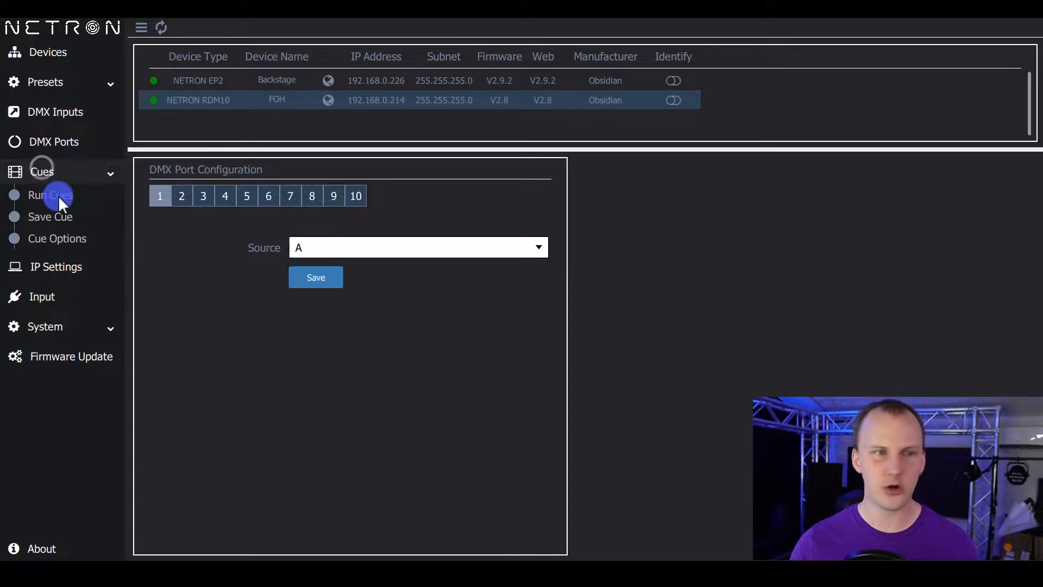
pyautogui.click(49, 216)
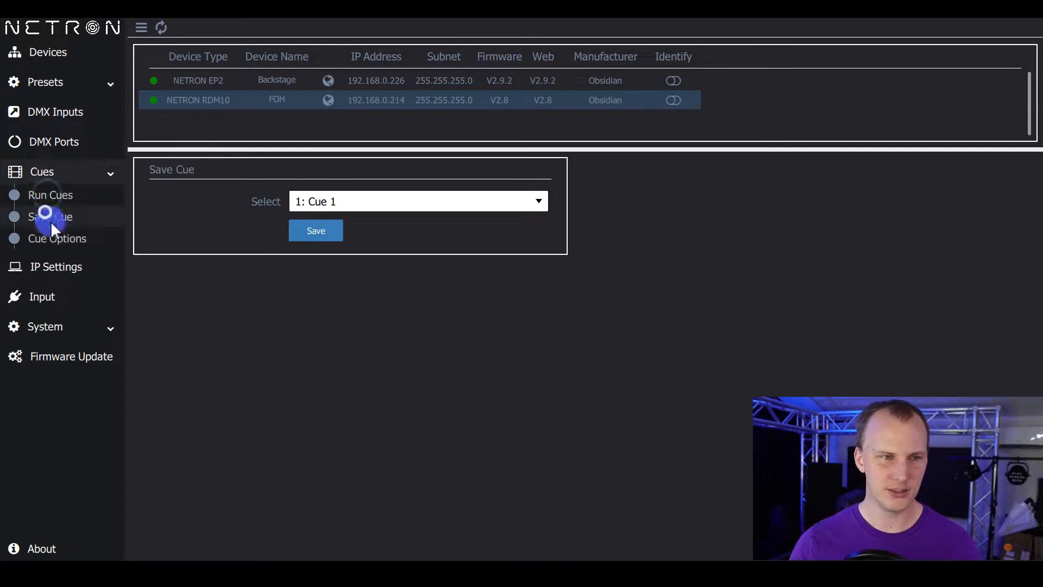
pyautogui.click(57, 238)
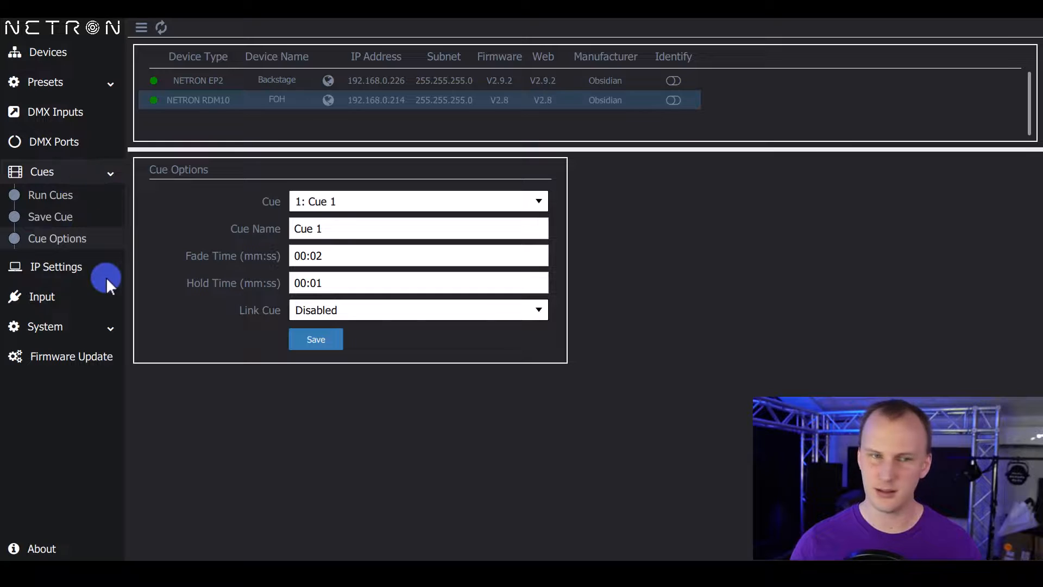
pyautogui.click(56, 267)
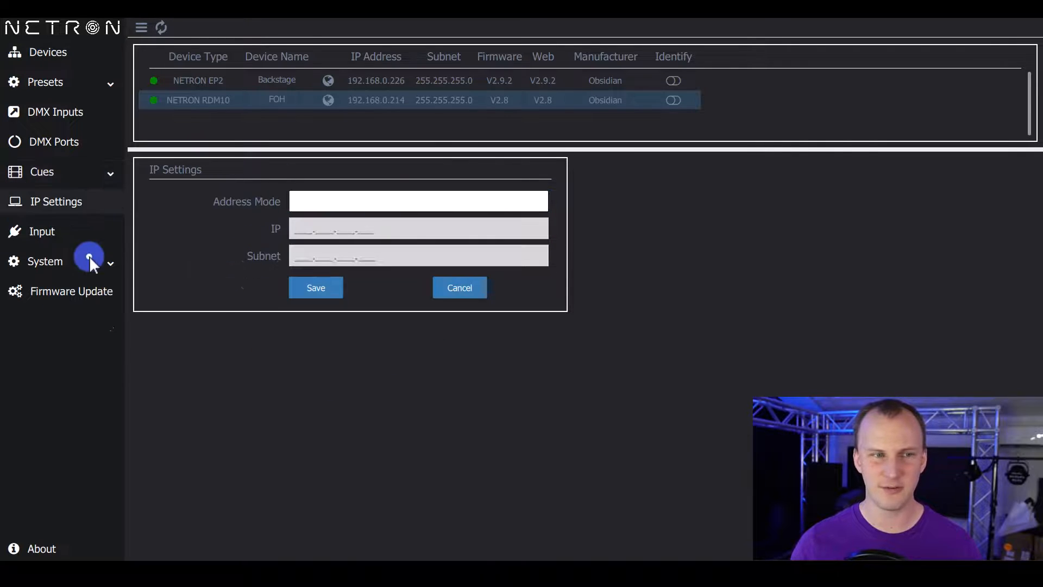
pyautogui.click(42, 231)
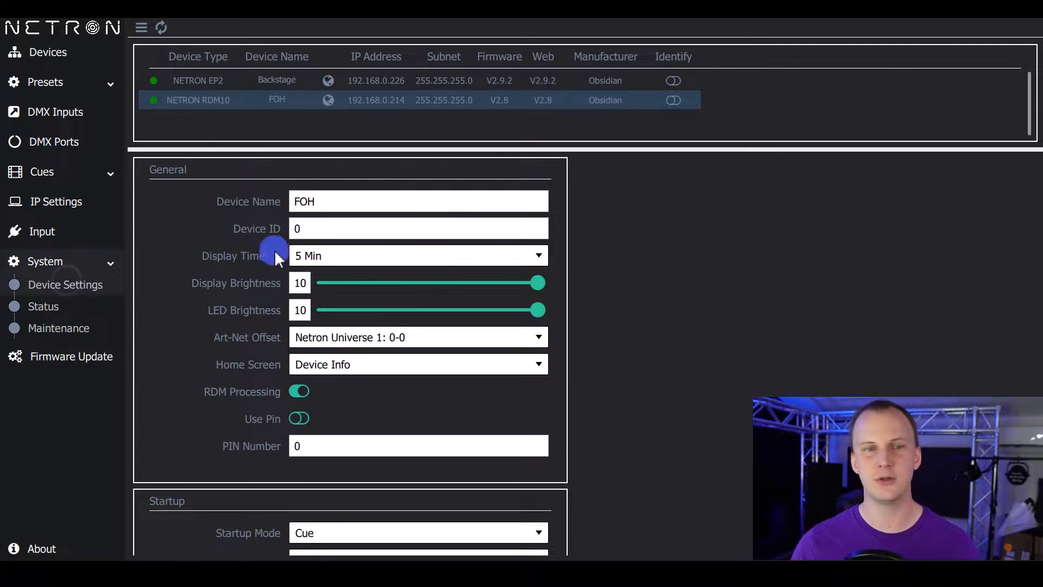
pyautogui.moveTo(453, 279)
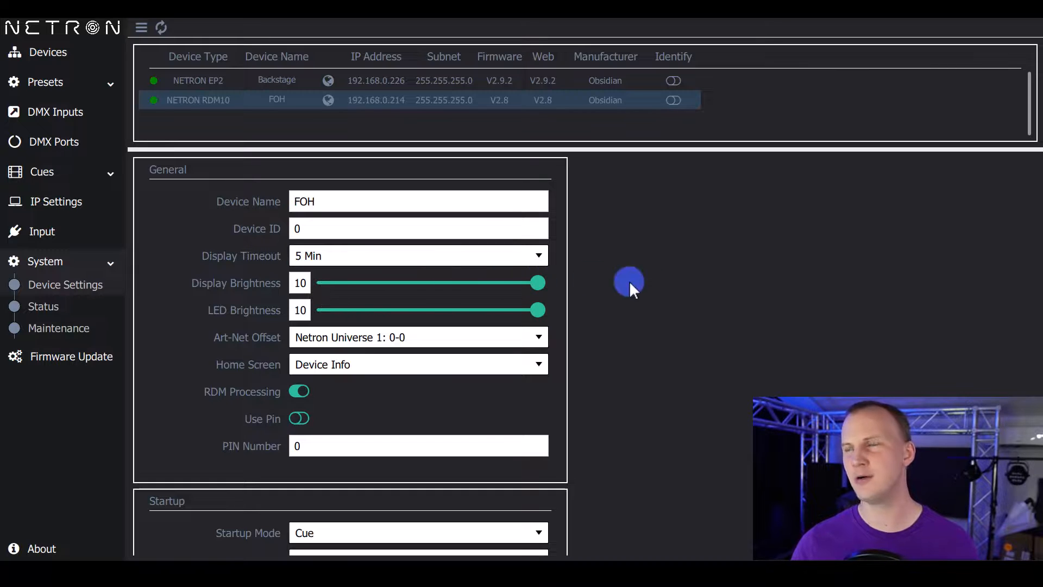
pyautogui.moveTo(692, 300)
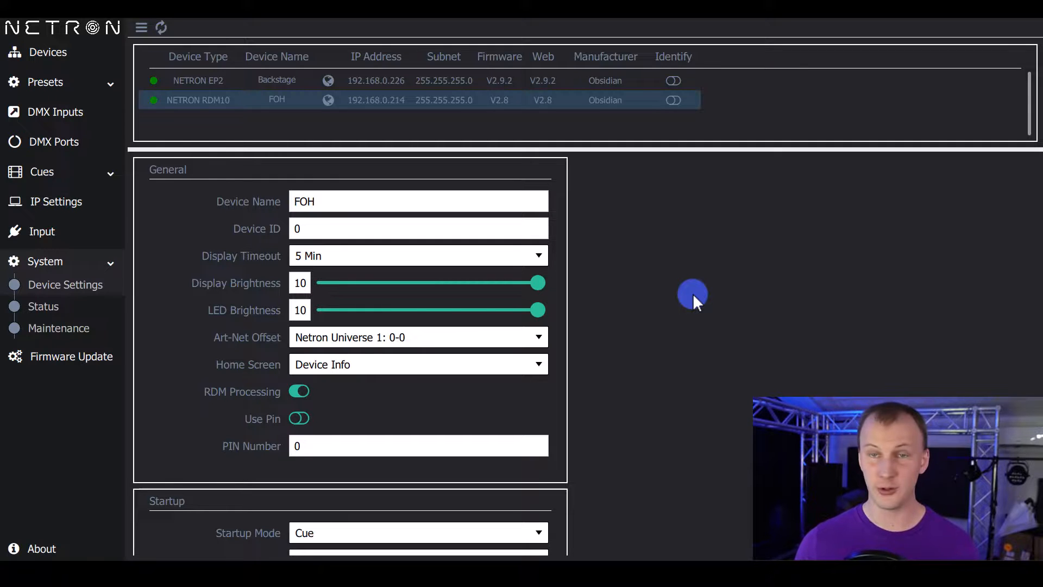
# View the maintenance and firmware update pages, then return to FOH's device overview.
pyautogui.scroll(-3)
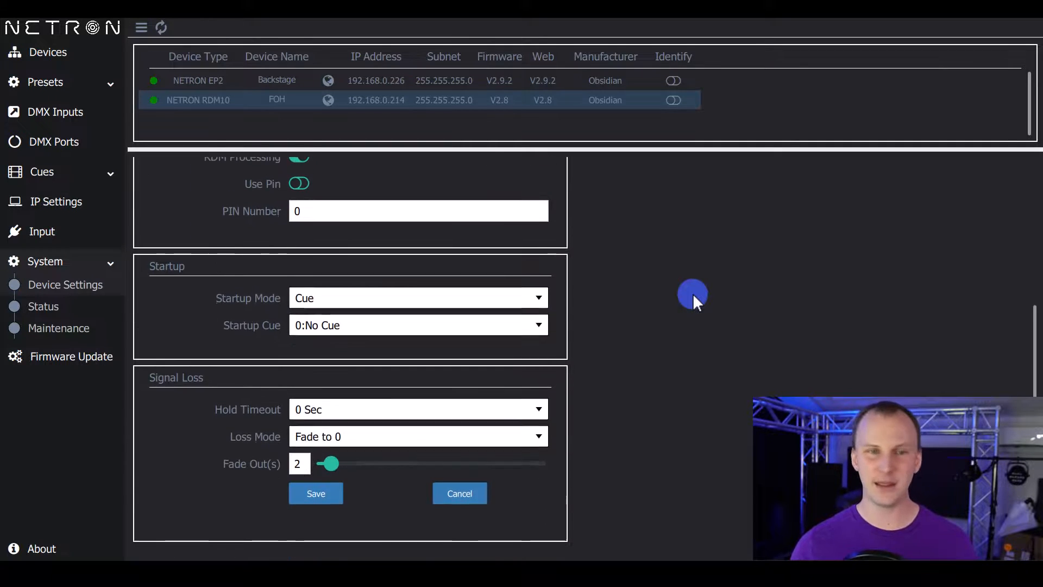
pyautogui.click(418, 205)
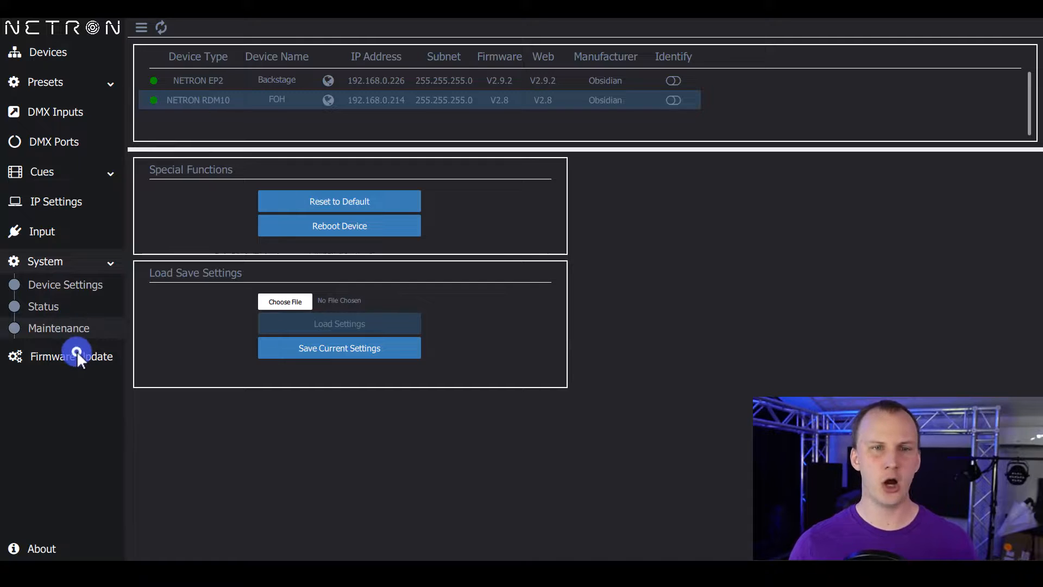
pyautogui.click(71, 355)
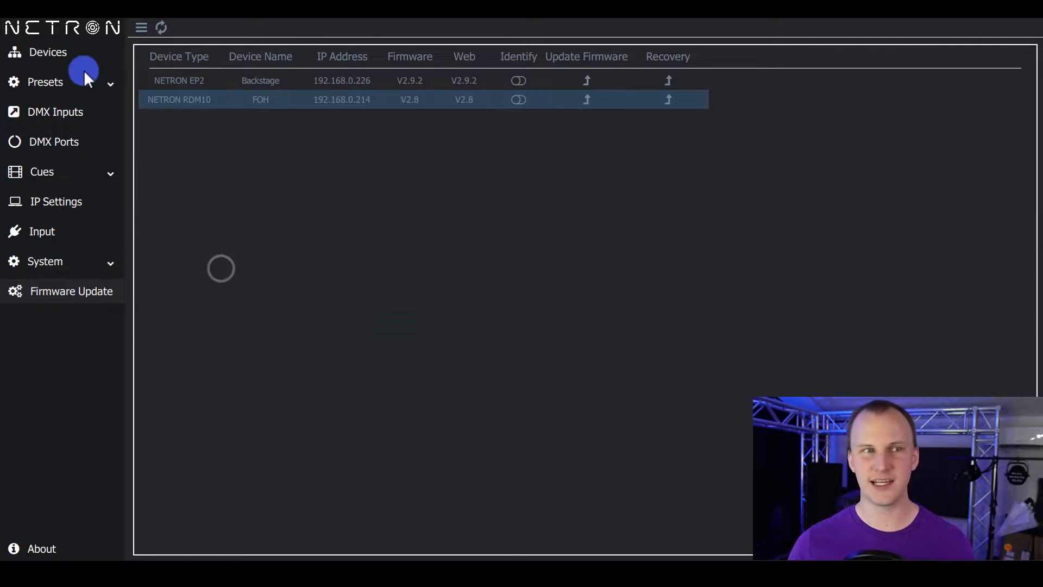
pyautogui.click(398, 99)
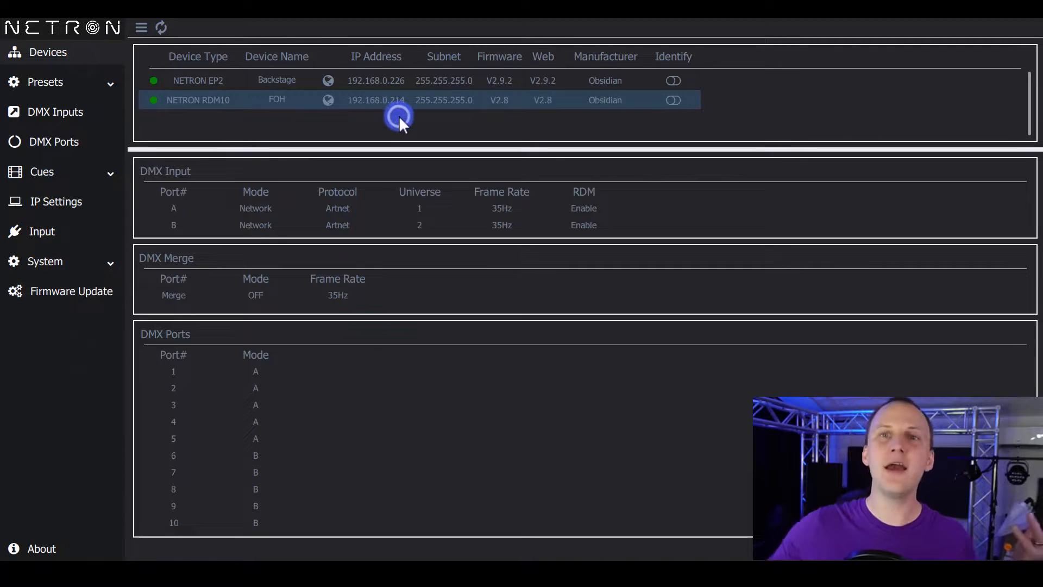